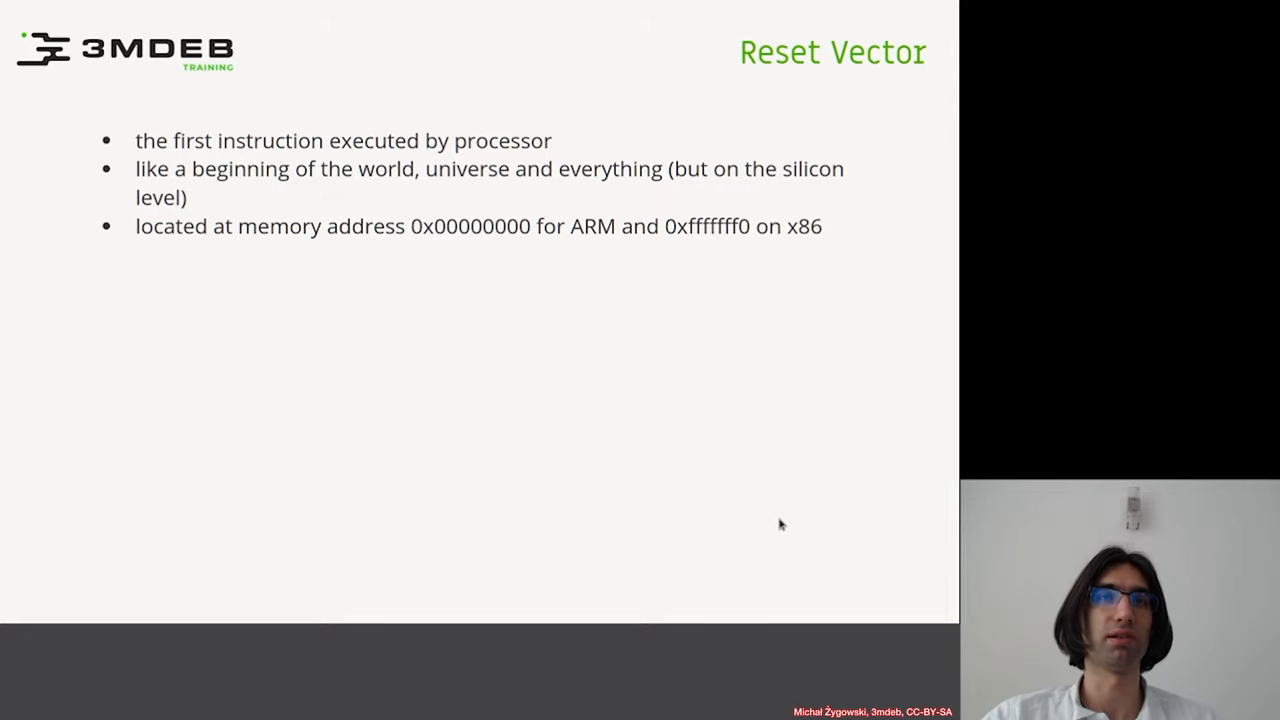
{"action": "mouse_move", "coordinate": [791, 481]}
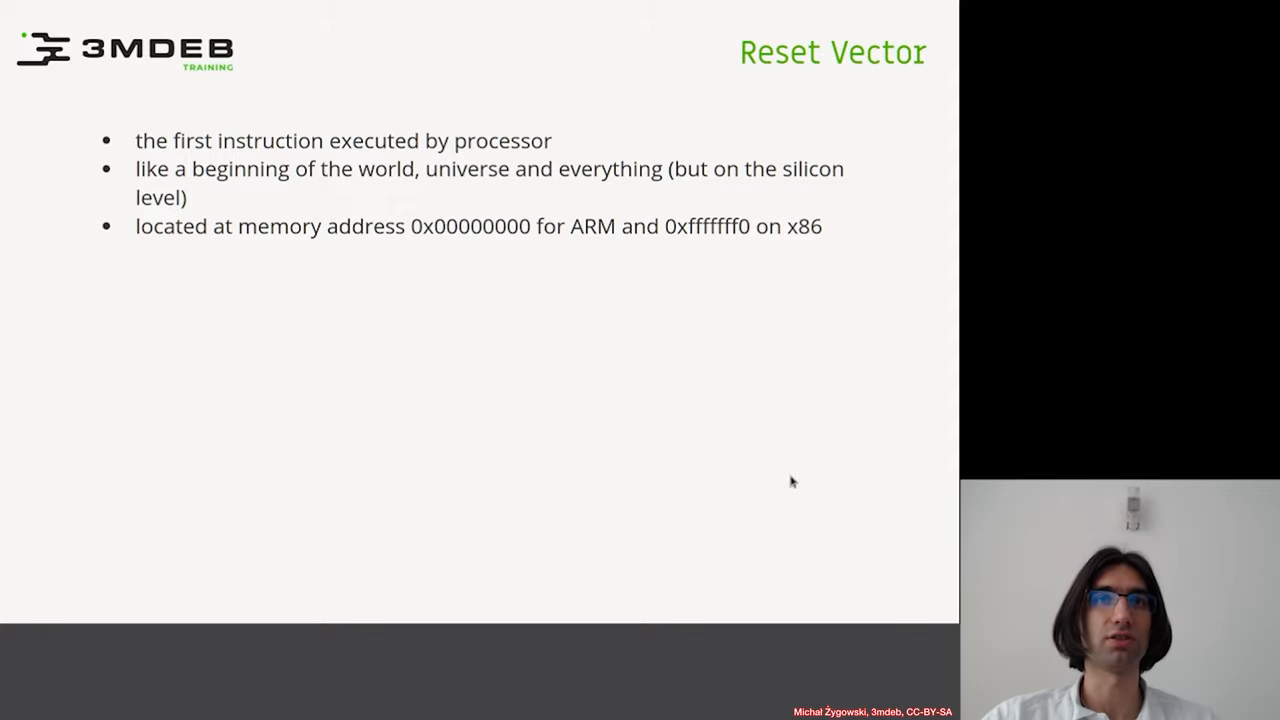